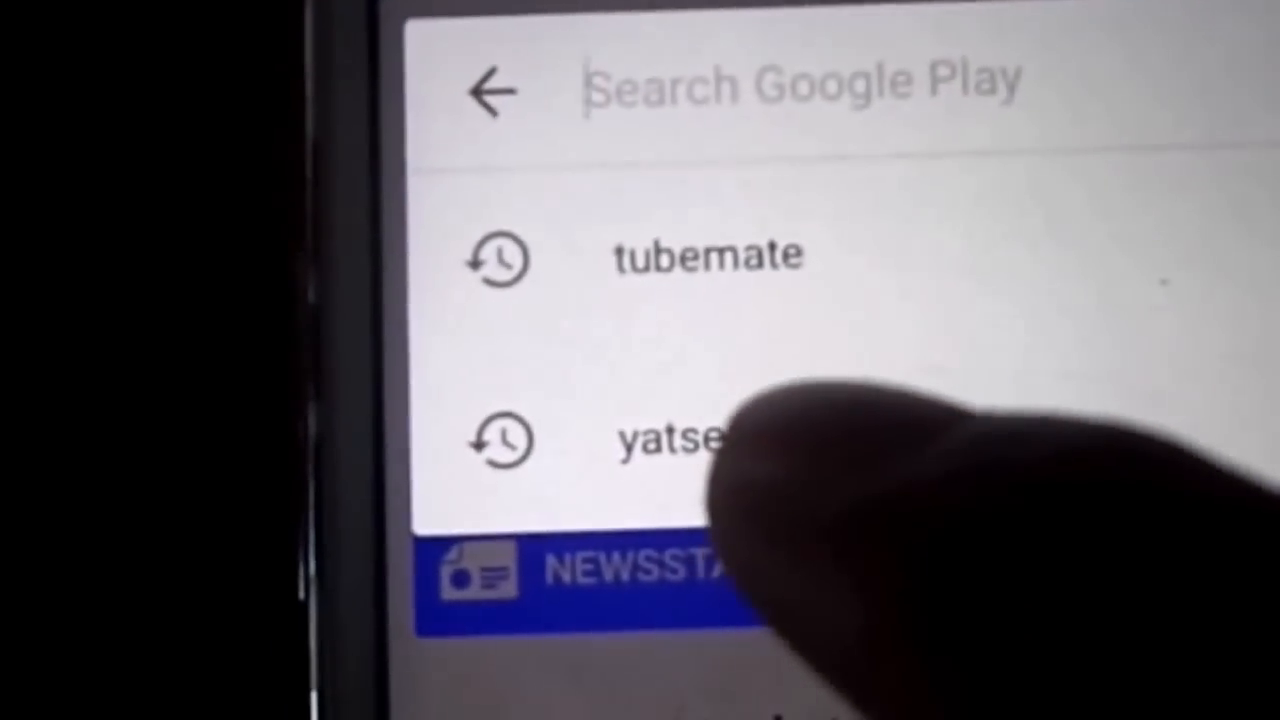
# Step: Rerun the Play Store search for 'yatse' from recent search history
pyautogui.click(670, 440)
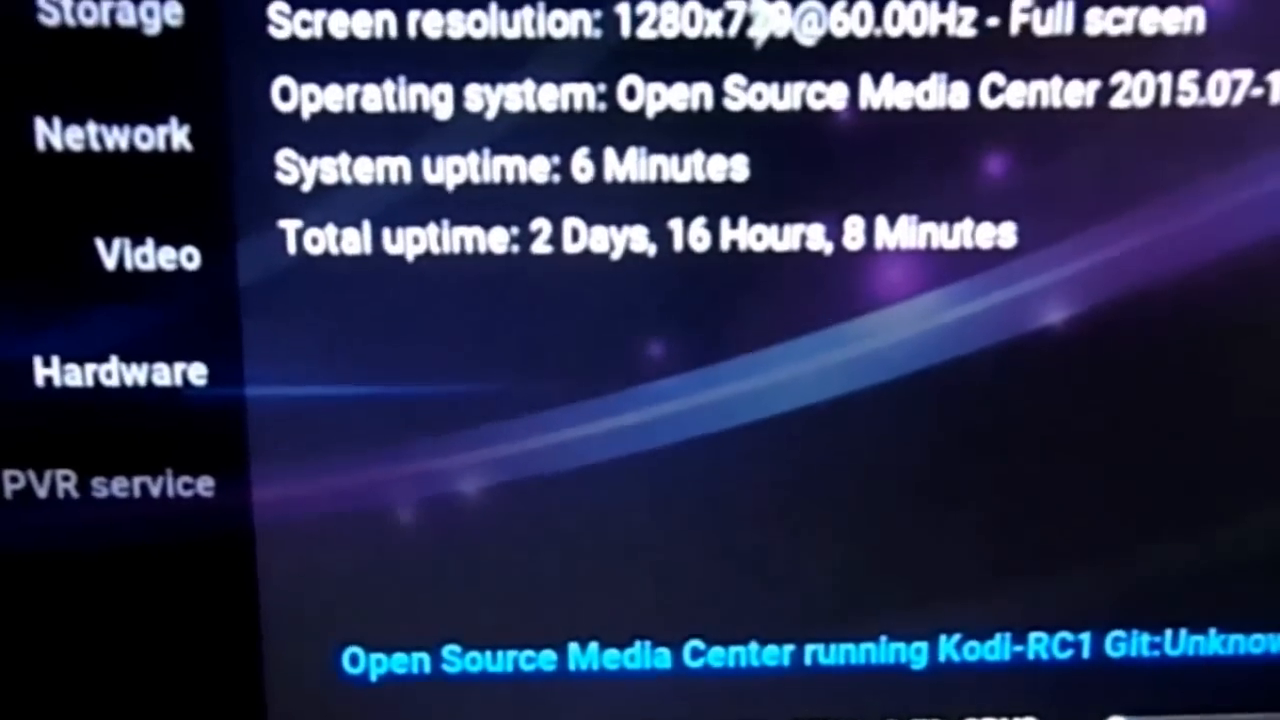
# Step: Scroll through Kodi's System info Summary page to read the box's details
pyautogui.scroll(3)
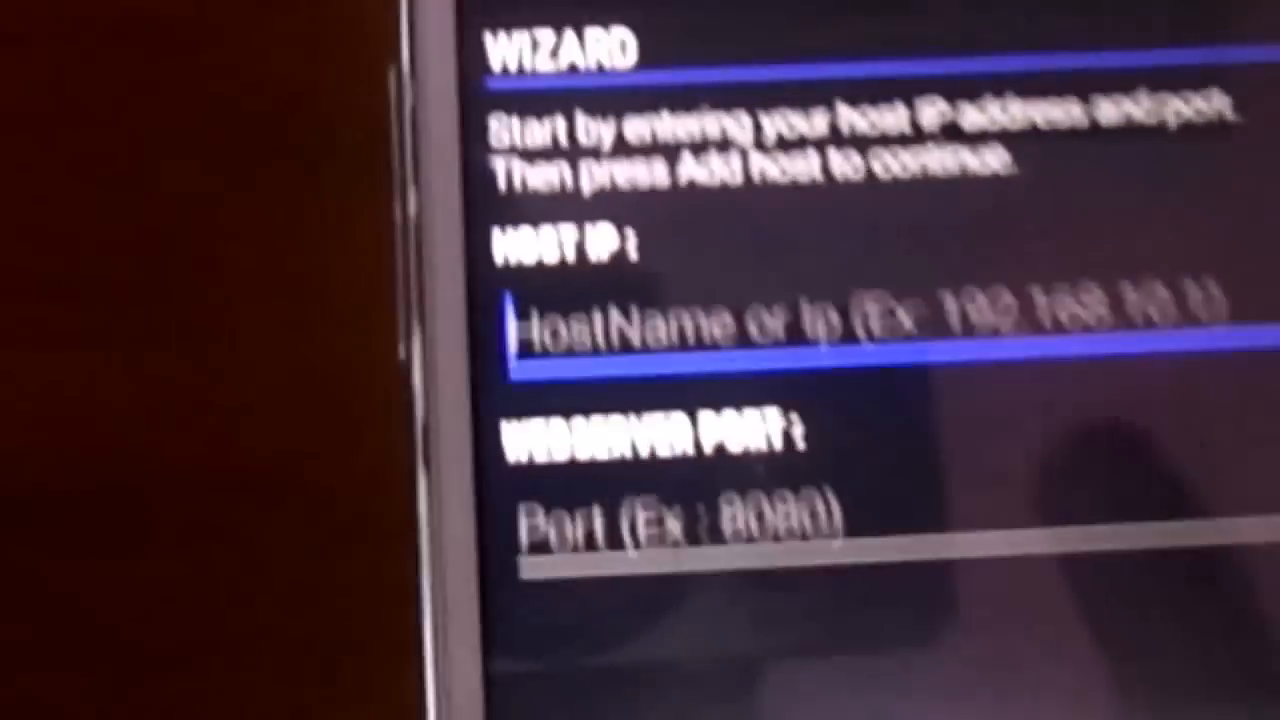
# Step: Type '192.1' into Yatse's HOST IP field
pyautogui.write('1')
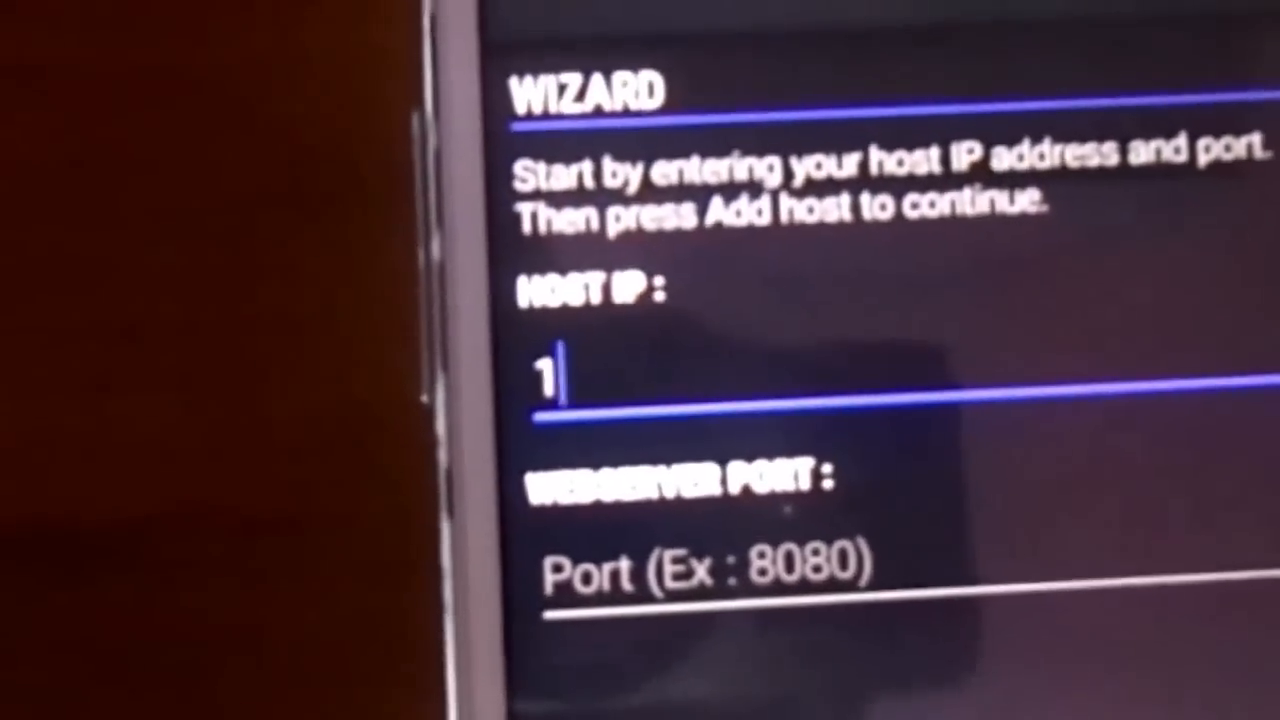
pyautogui.write('92.1')
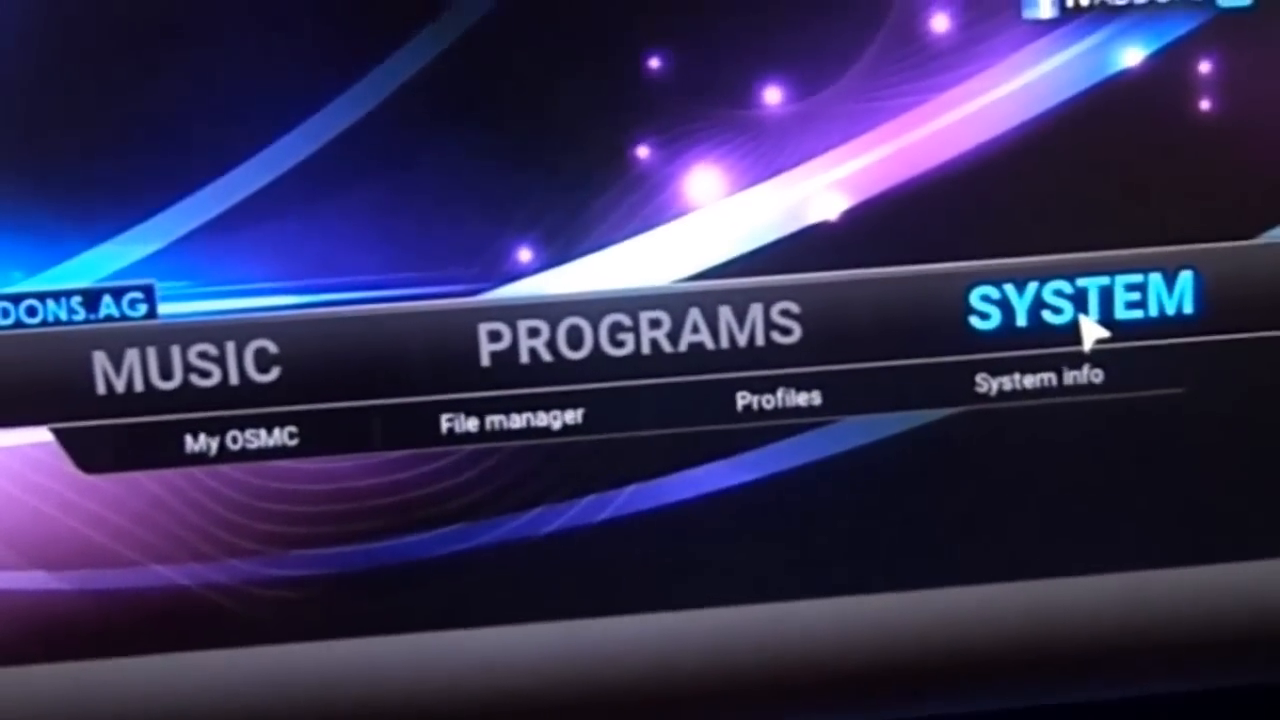
# Step: Open Kodi's Settings categories from the SYSTEM menu to reach Services
pyautogui.click(1080, 310)
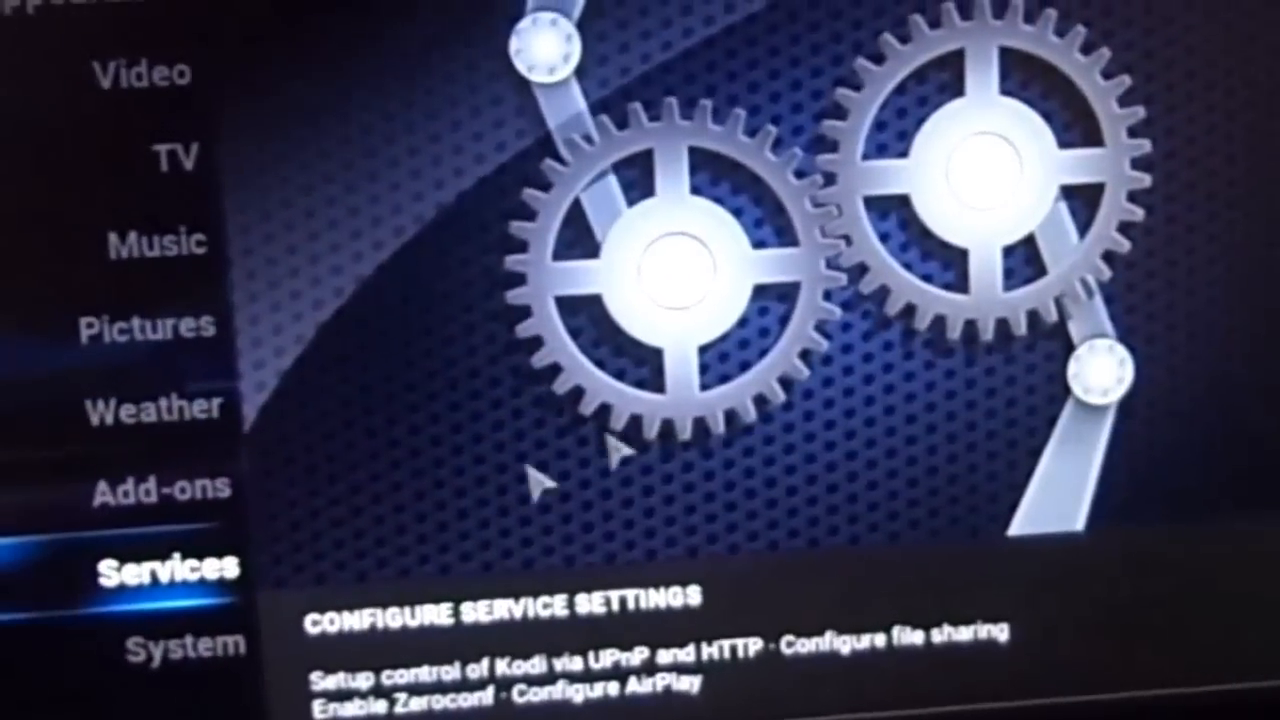